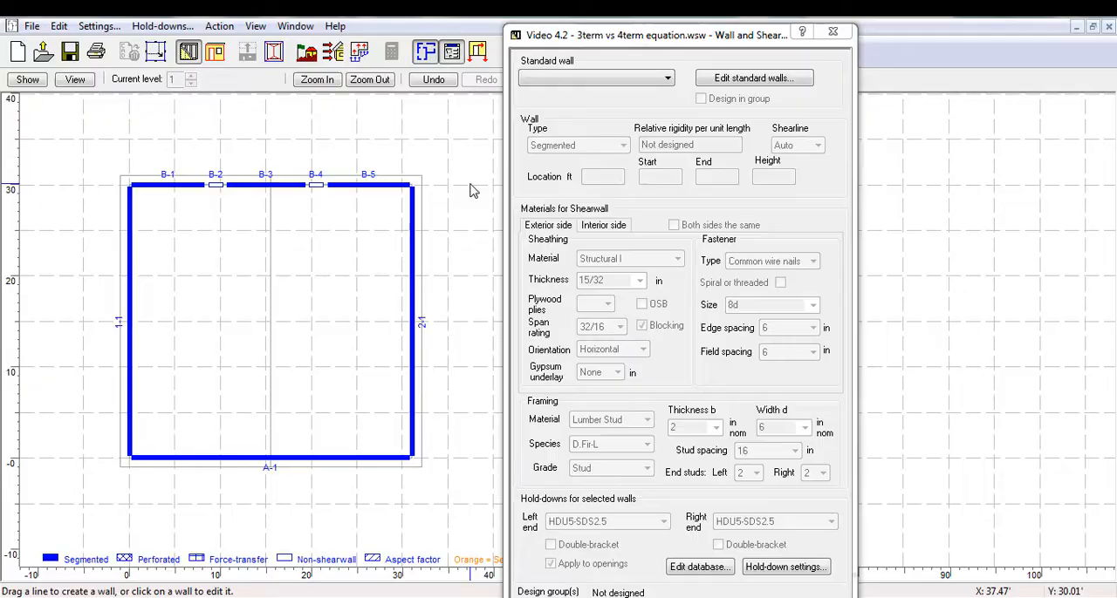
pyautogui.moveTo(404, 164)
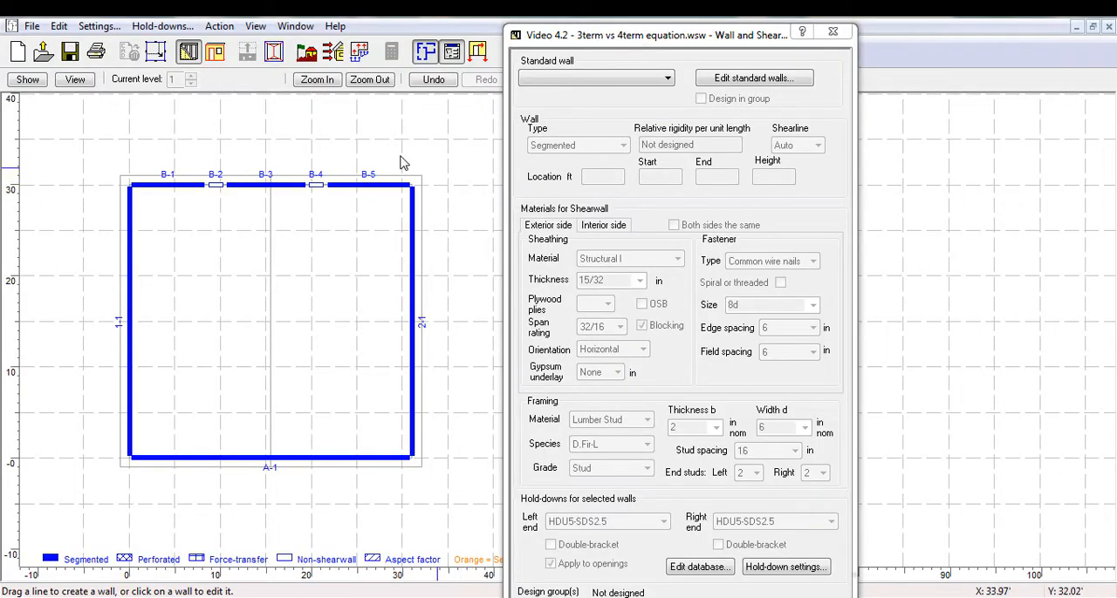
# - Inspect shearline B walls including non-shearwalls B-2 and B-4, then go to load input
pyautogui.click(168, 185)
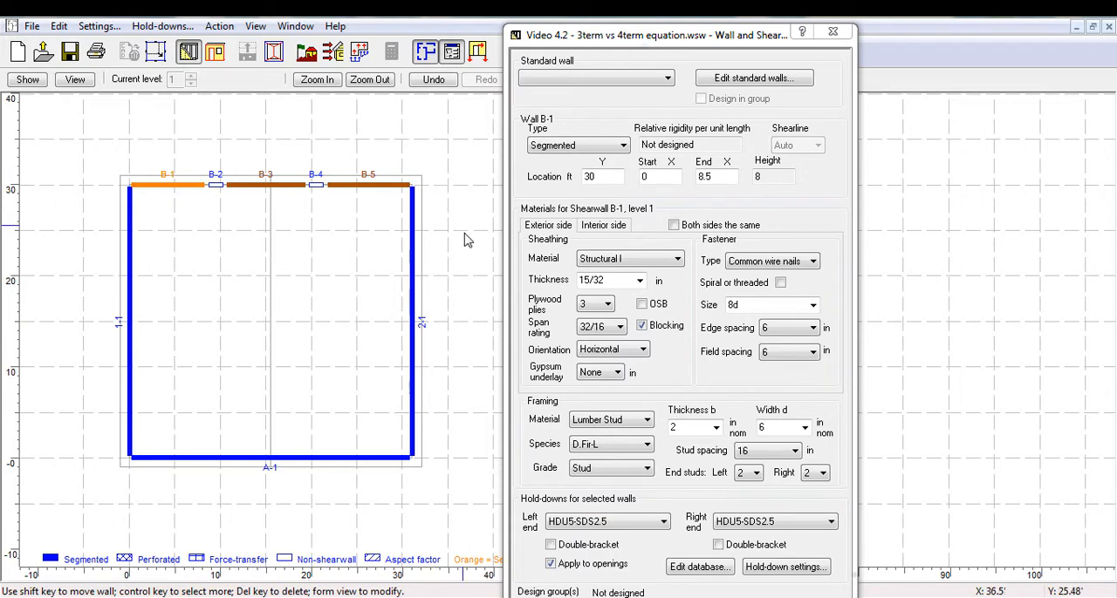
pyautogui.moveTo(467, 253)
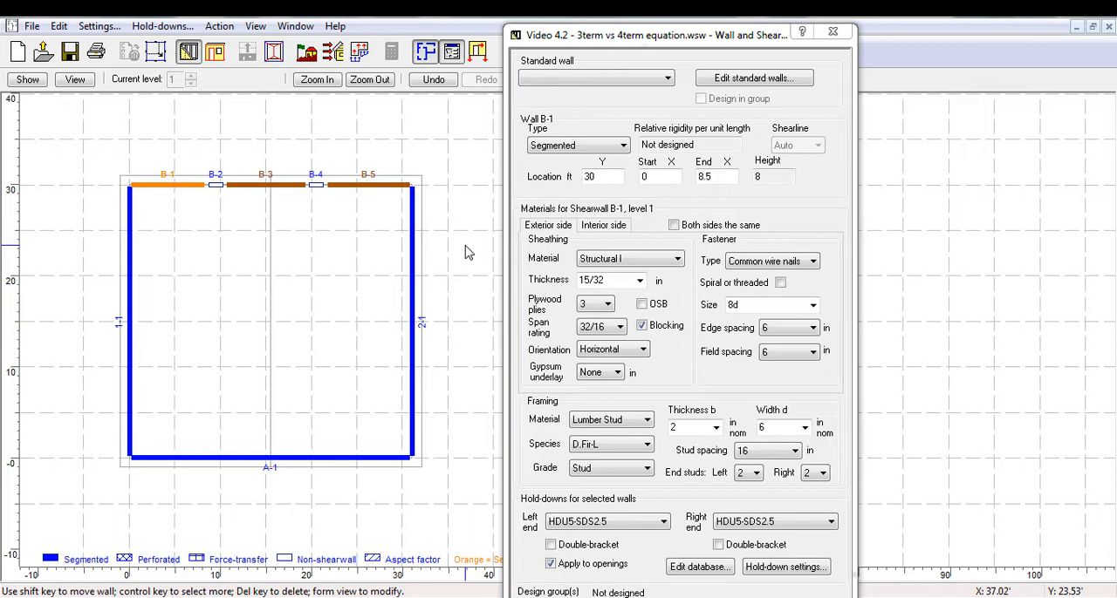
pyautogui.click(603, 225)
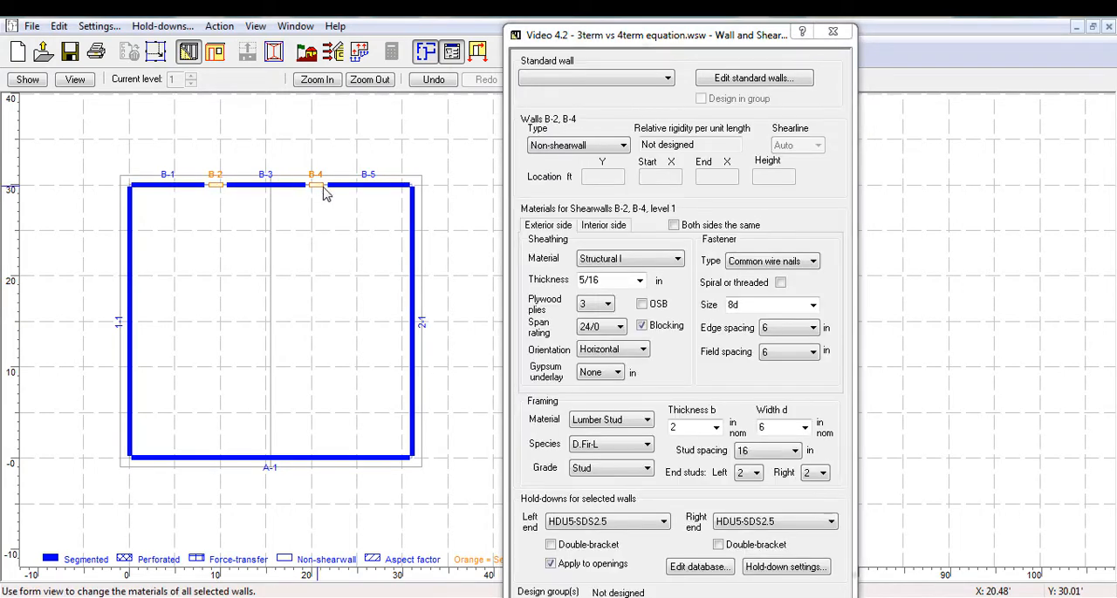
pyautogui.moveTo(454, 225)
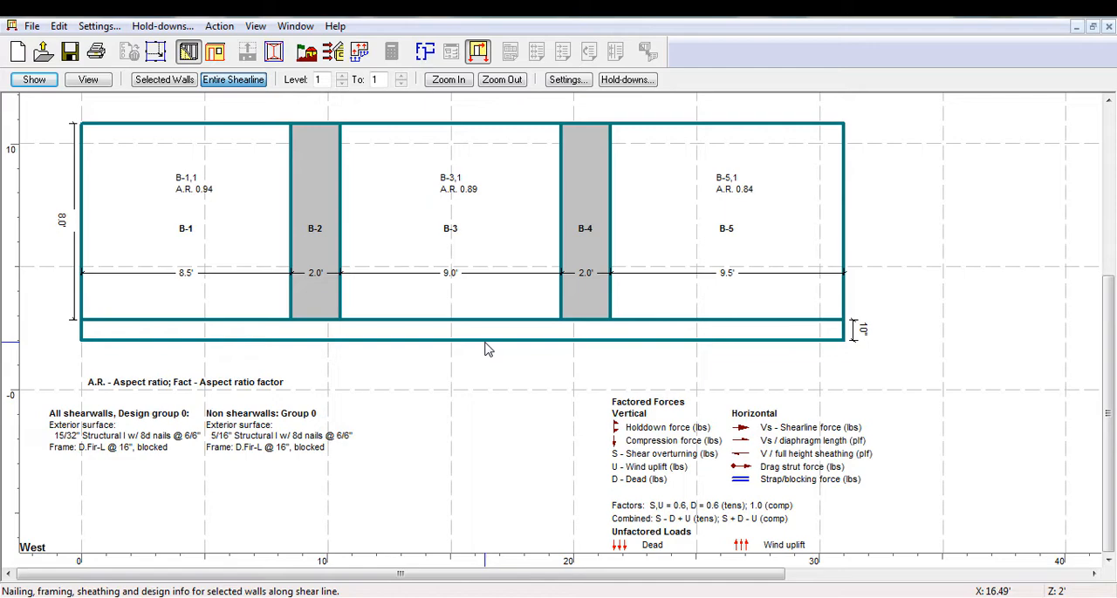
pyautogui.click(360, 53)
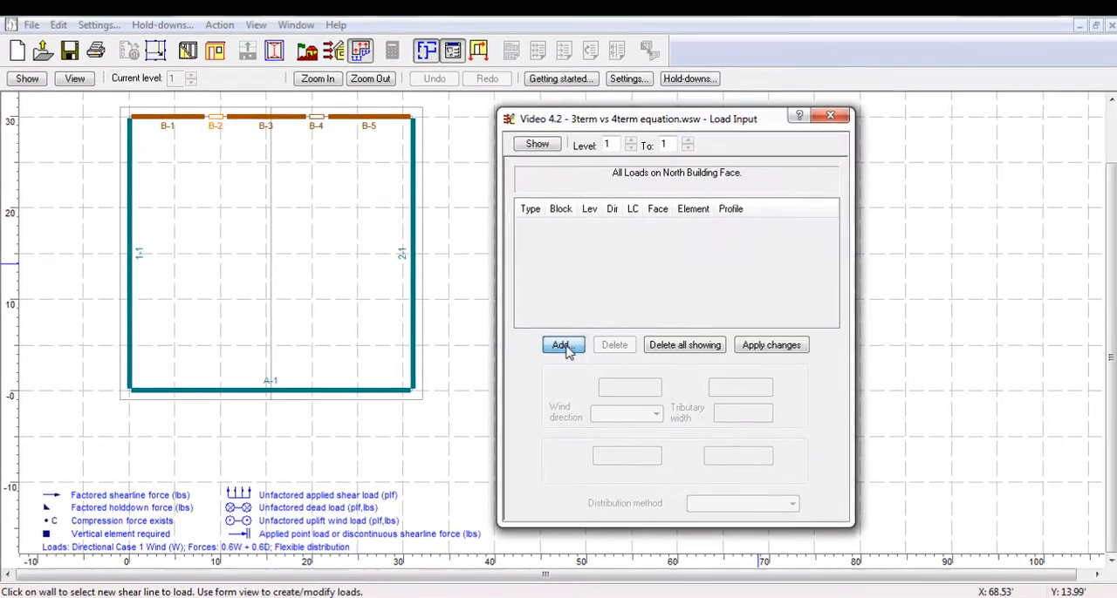
# - Add a 3750 lb seismic point load applied to shearline B
pyautogui.click(560, 346)
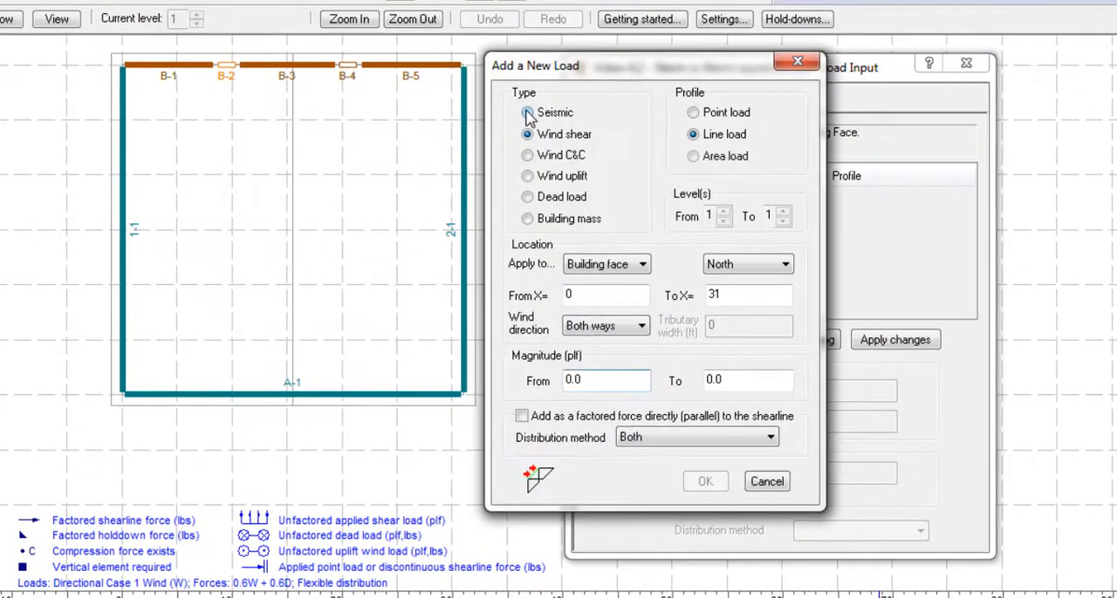
pyautogui.click(527, 112)
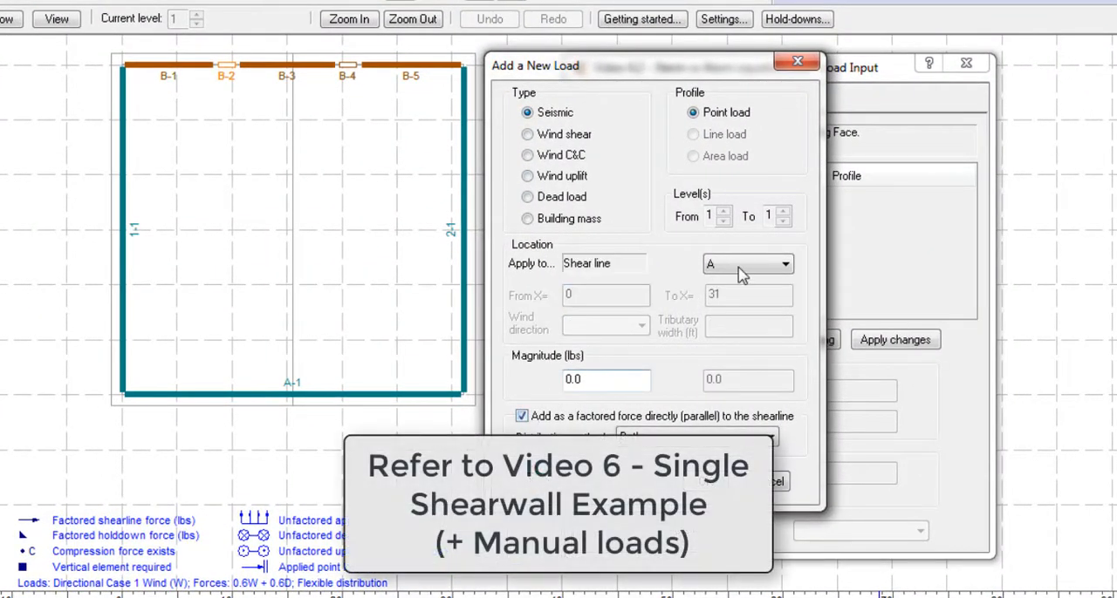
pyautogui.click(747, 263)
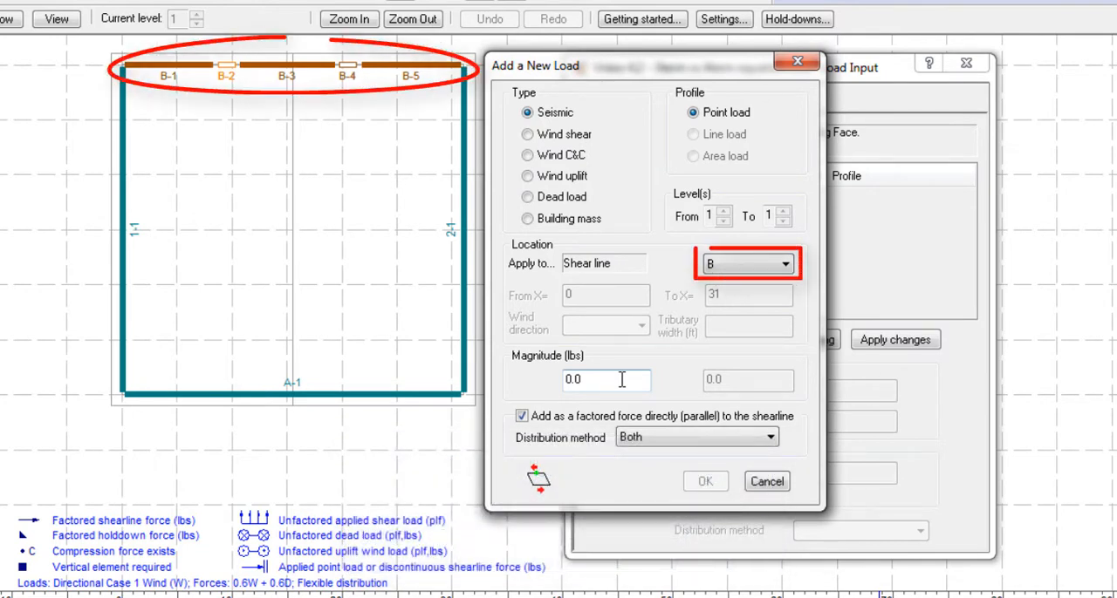
pyautogui.click(606, 379)
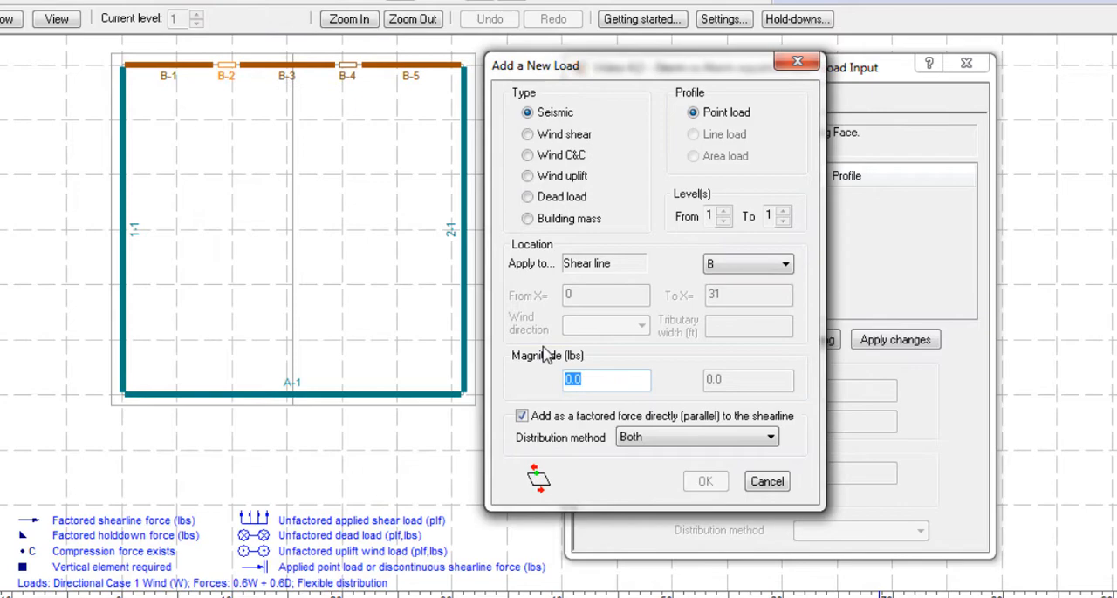
pyautogui.write('3750')
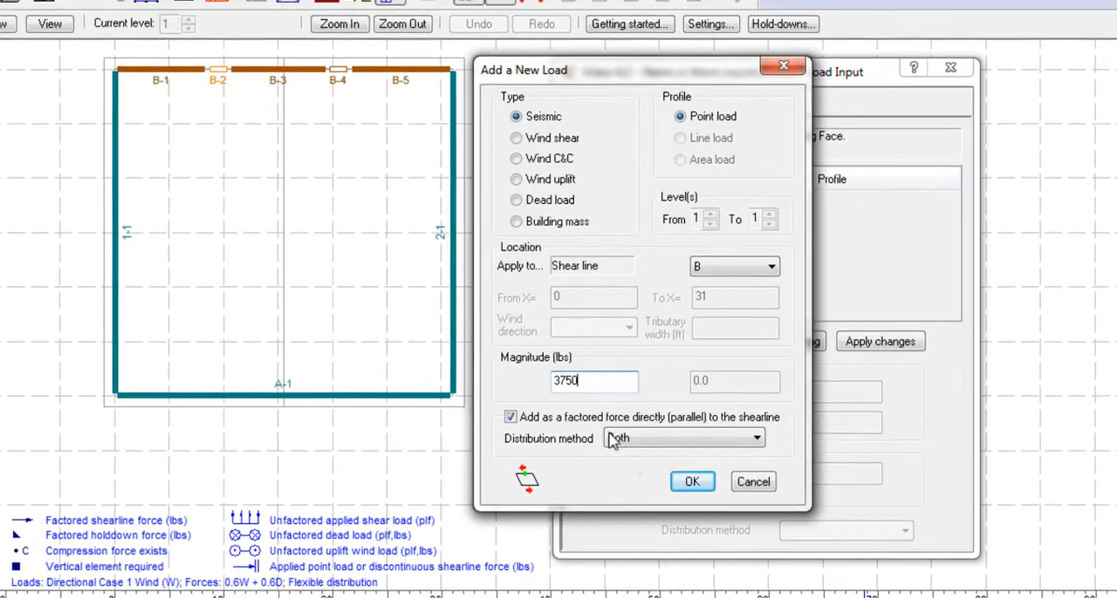
pyautogui.click(691, 481)
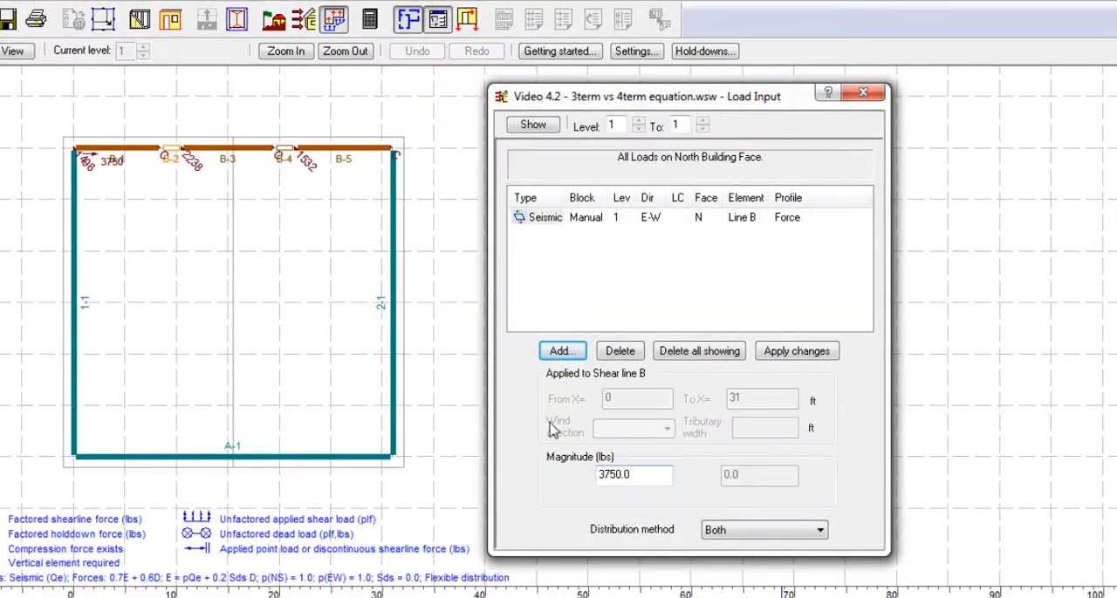
pyautogui.click(635, 51)
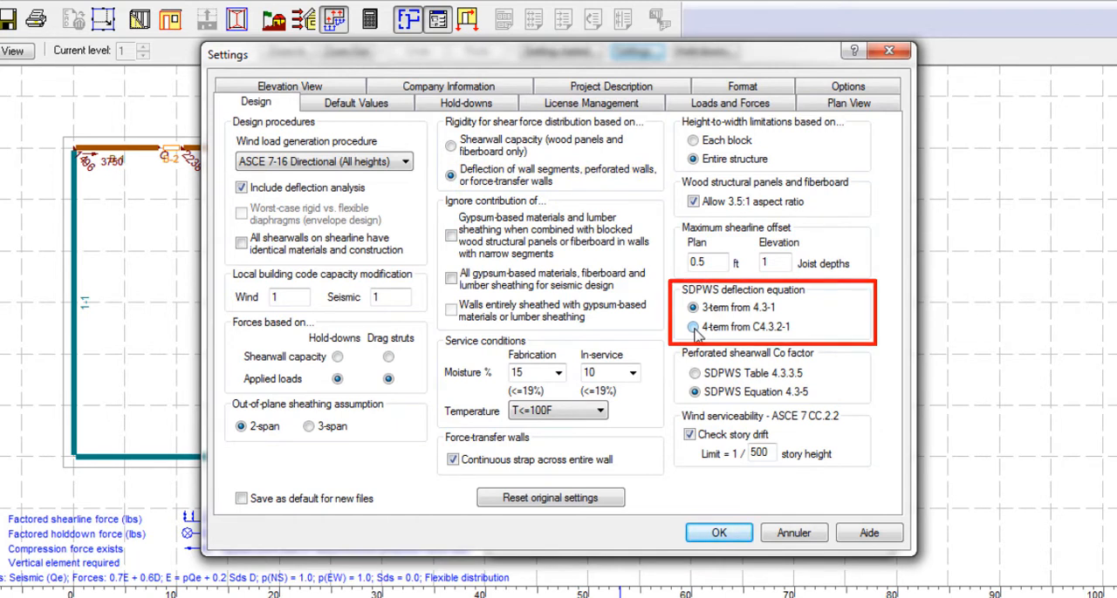
# - Select the 4-term SDPWS deflection equation from C4.3.2-1 and run the design
pyautogui.click(694, 328)
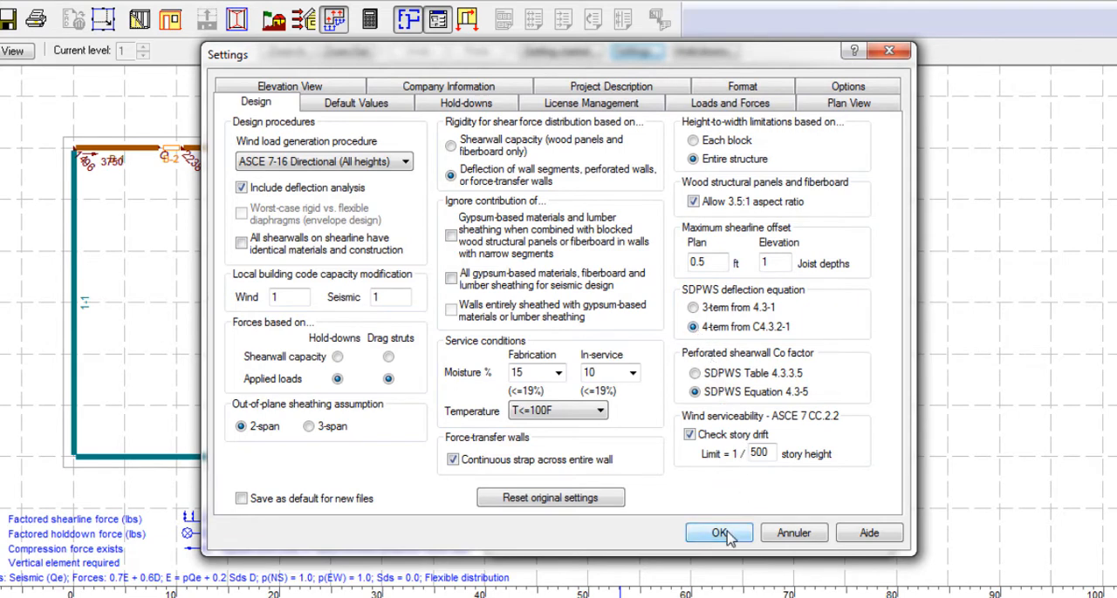
pyautogui.click(719, 534)
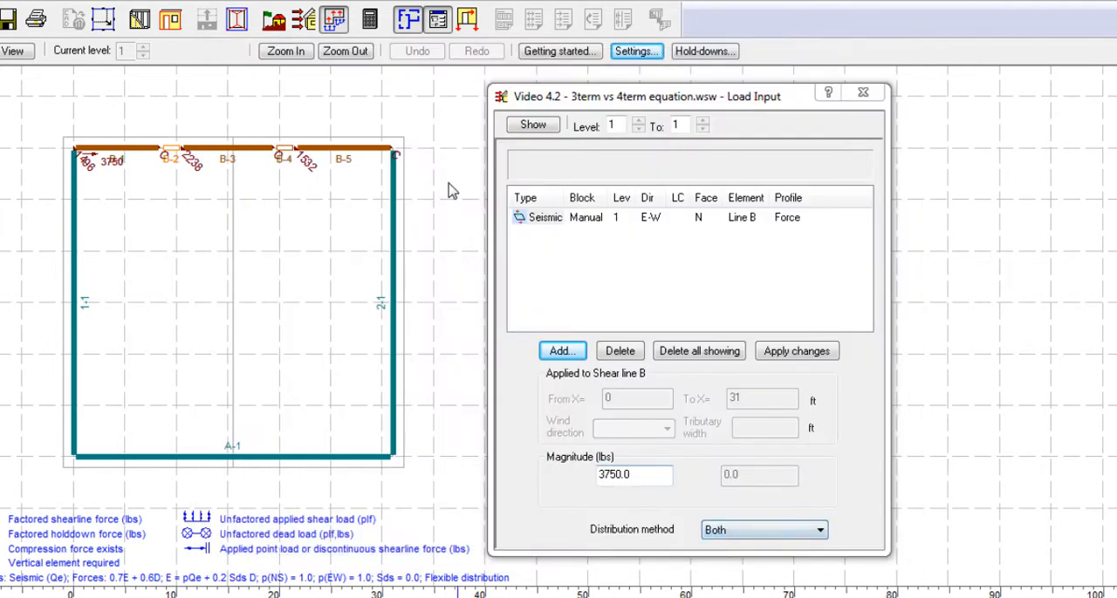
pyautogui.click(369, 17)
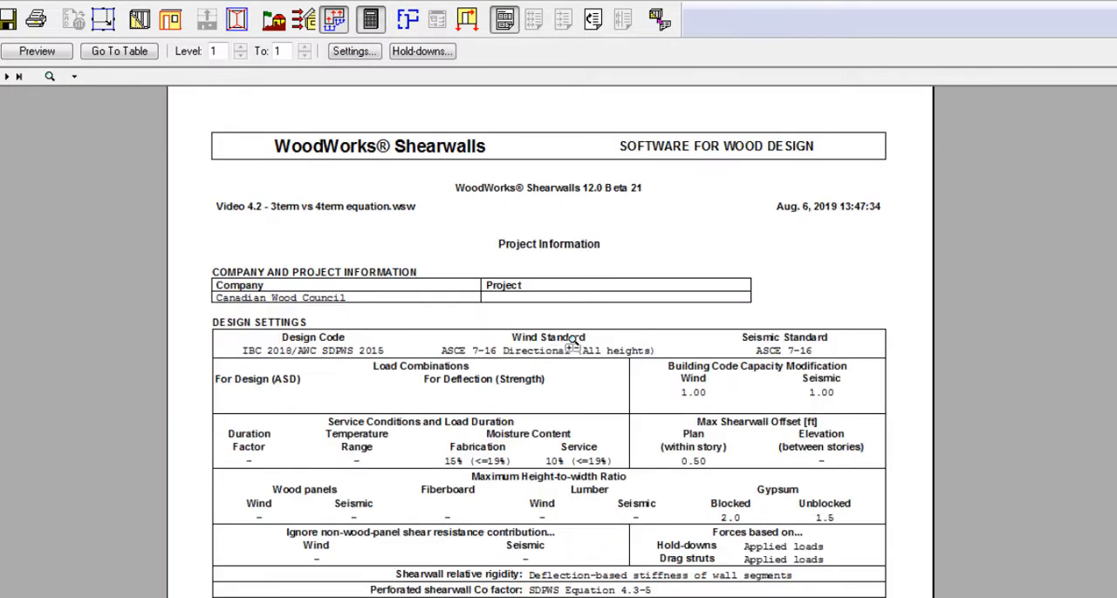
# - Review the shear results and deflection tables for shearline B in the report
pyautogui.click(118, 51)
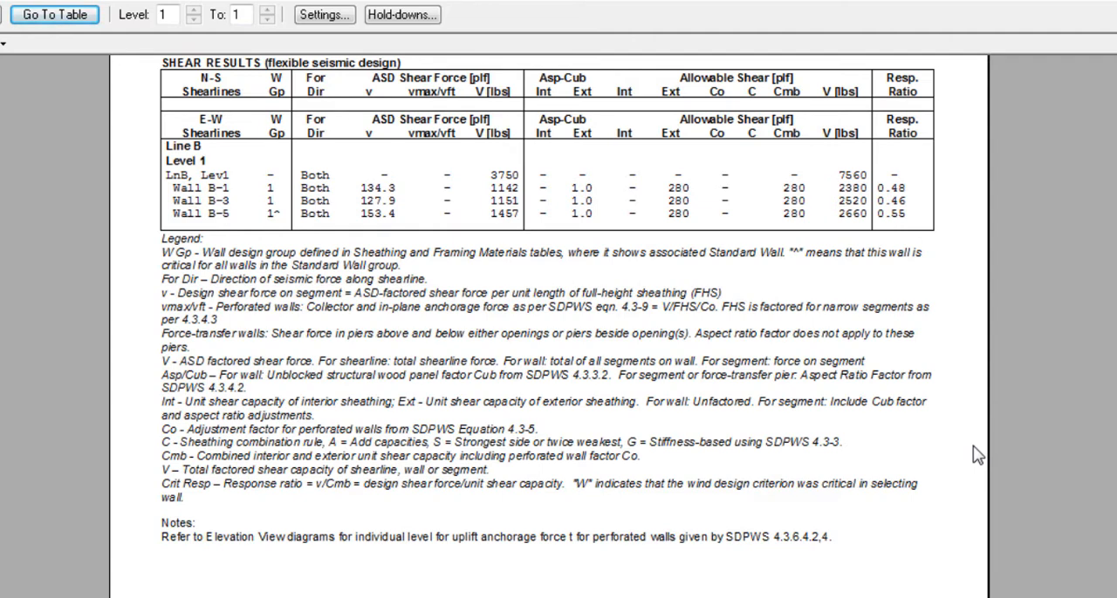
pyautogui.moveTo(39, 108)
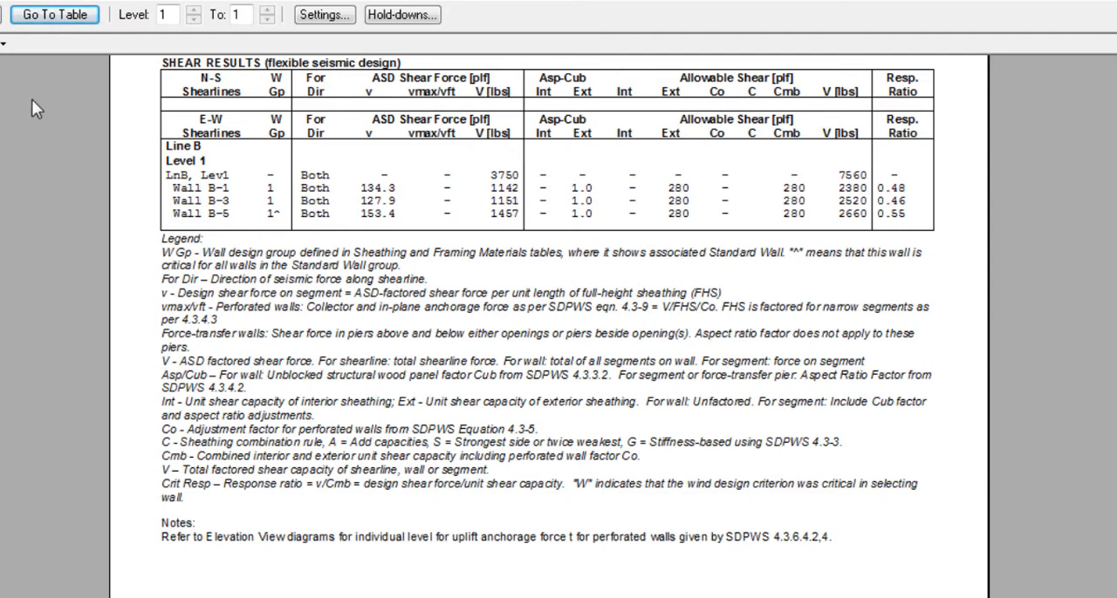
pyautogui.click(54, 14)
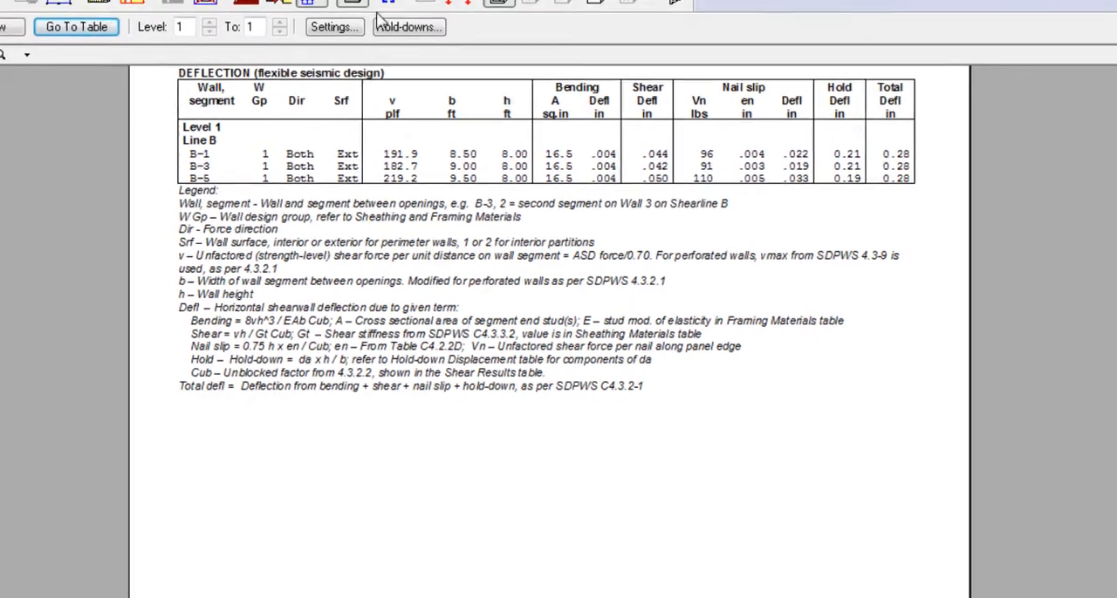
# - Change the SDPWS deflection equation back in Design settings and return to load input
pyautogui.click(333, 26)
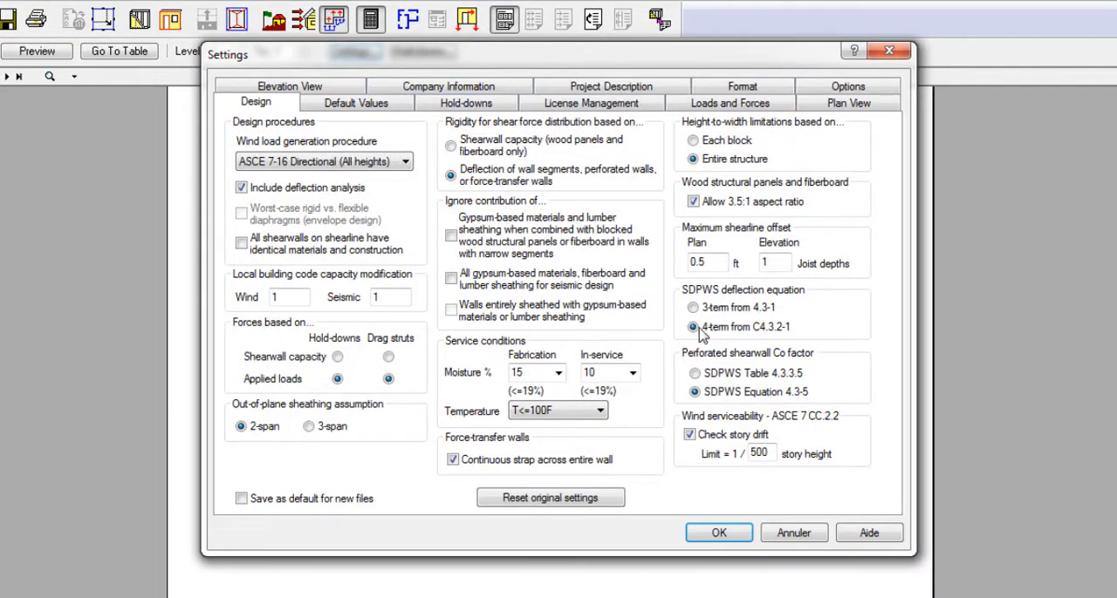
pyautogui.click(719, 534)
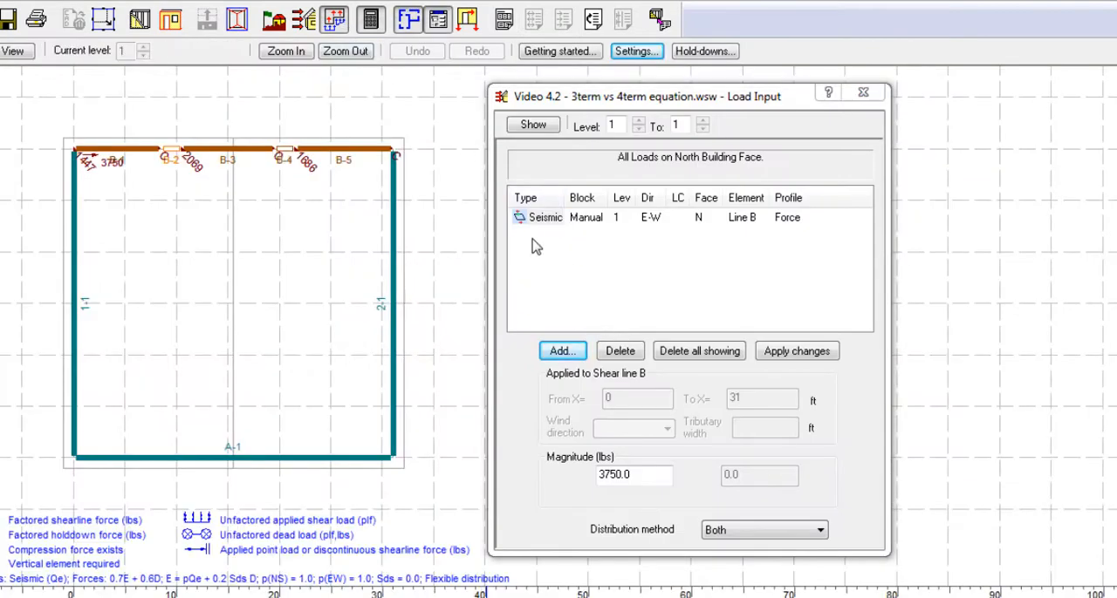
# - Edit the shearline B seismic load magnitude to 7500 lbs
pyautogui.click(562, 351)
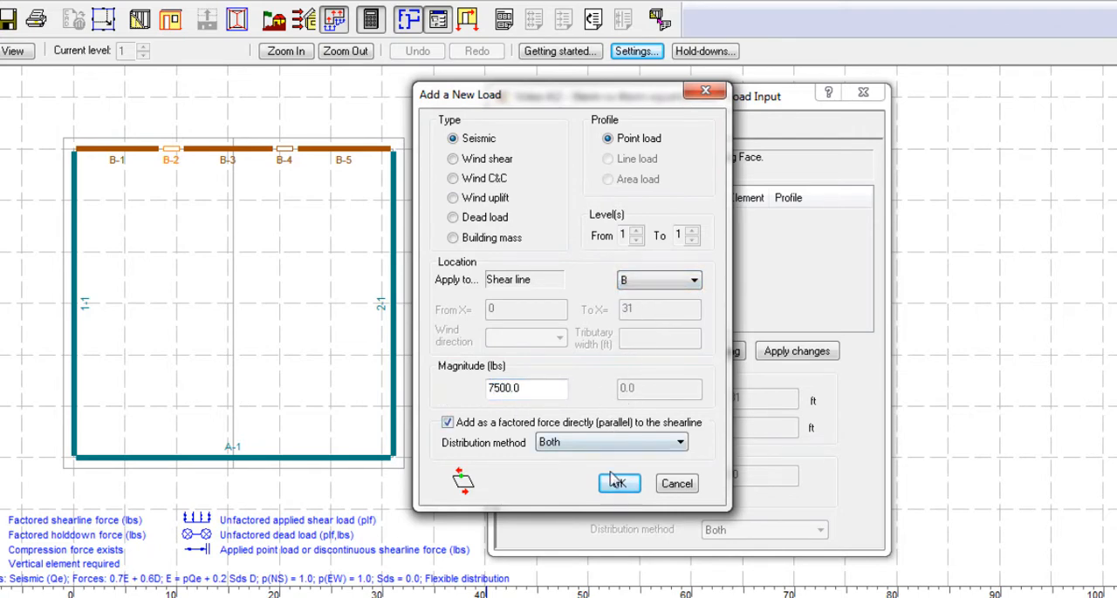
pyautogui.click(617, 483)
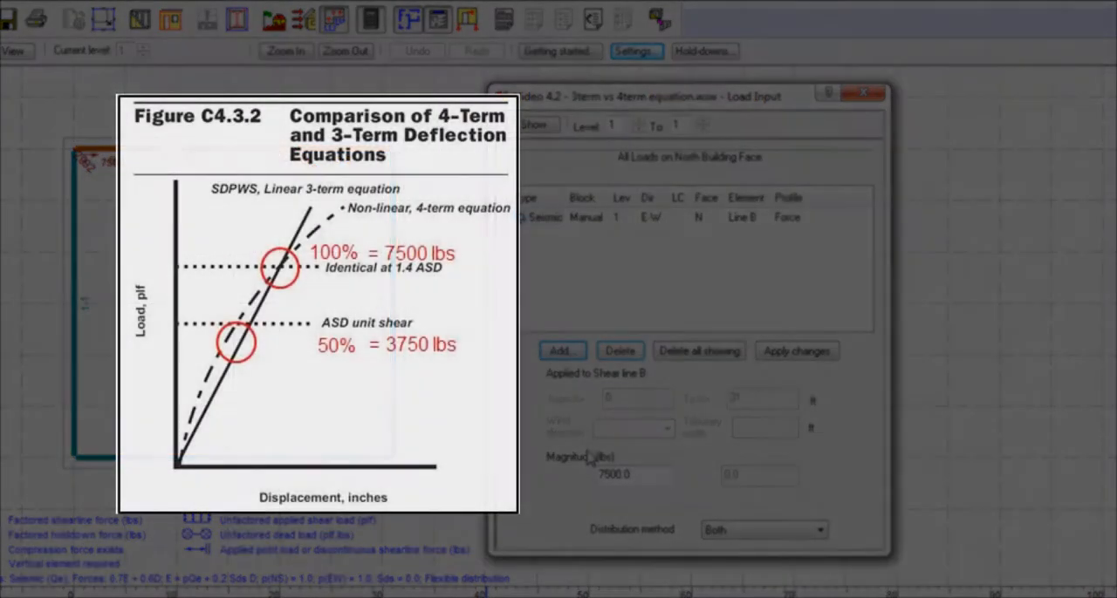